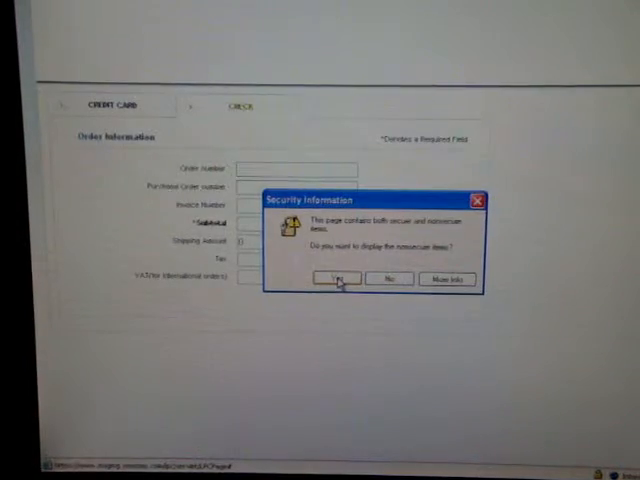
Step: Accept the Security Information prompt to show nonsecure items on the Check tab
click(336, 279)
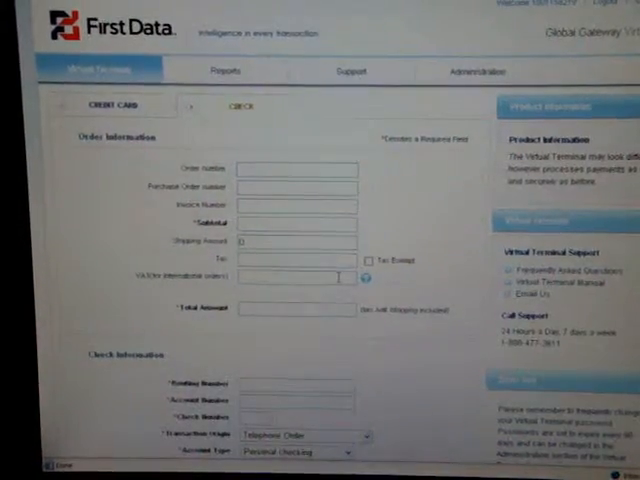